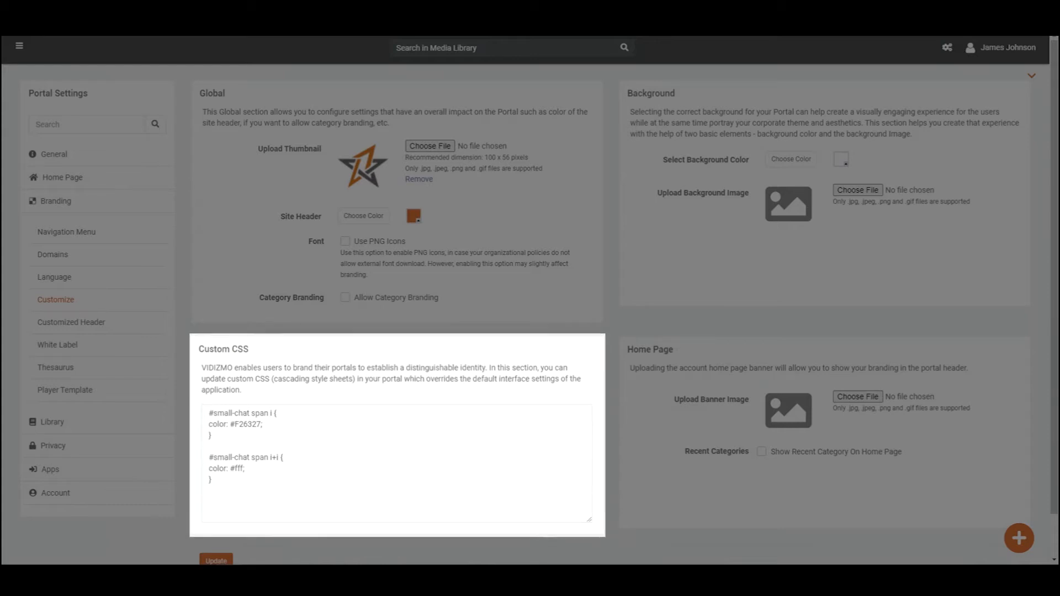
- Show the portal's Language Preference options under Branding
left_click(54, 277)
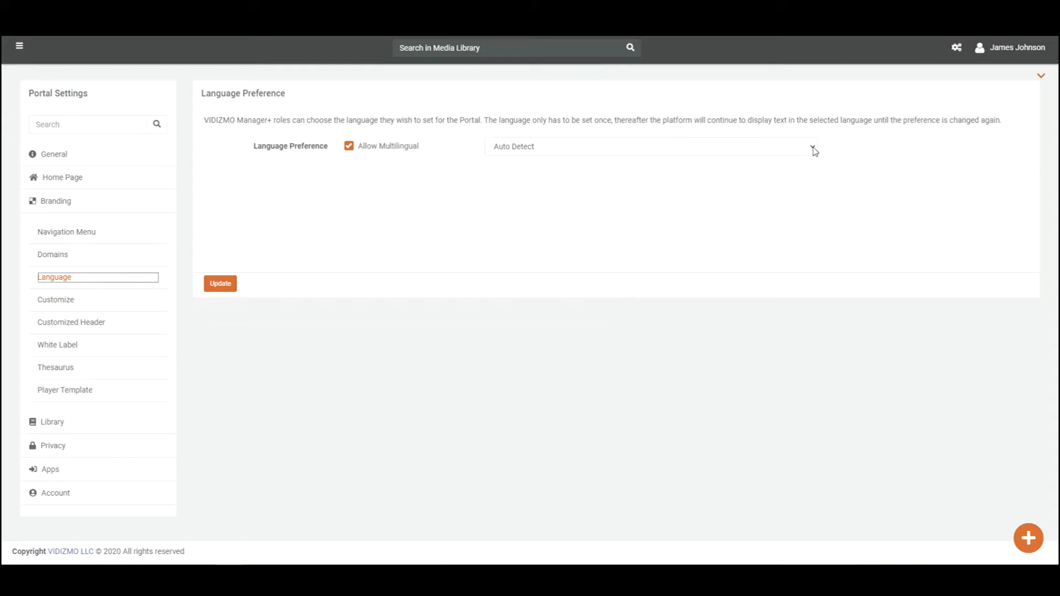
left_click(649, 146)
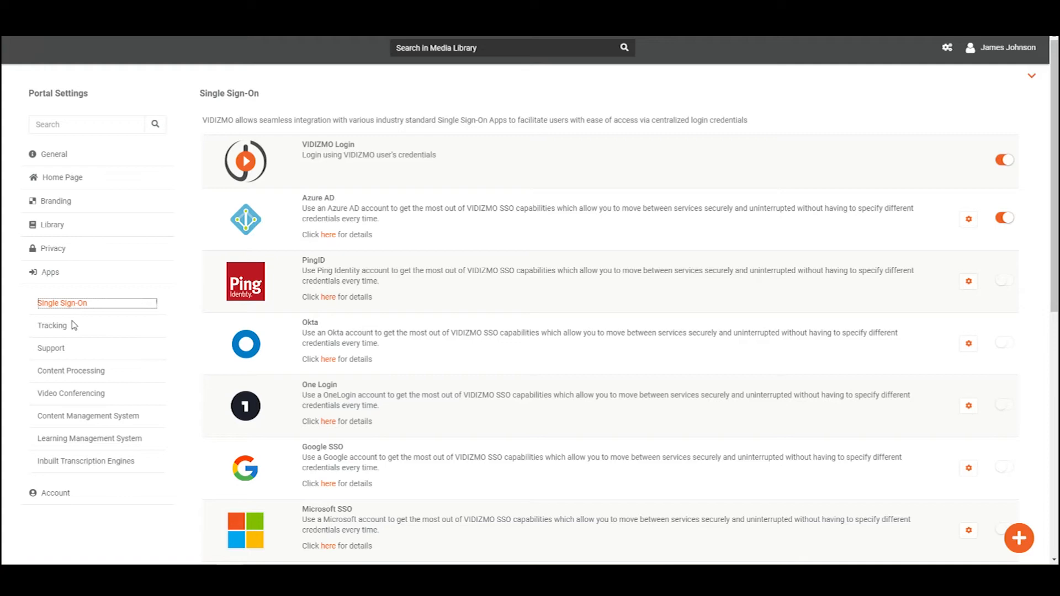
mouse_move(72, 326)
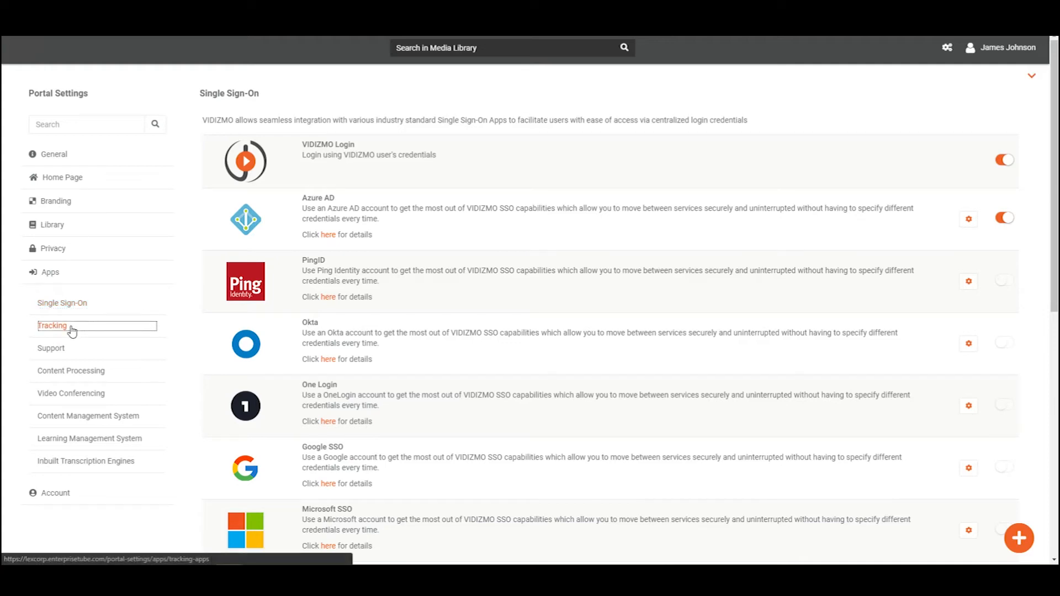
- View the Tracking app integrations, then the Support app settings
left_click(52, 326)
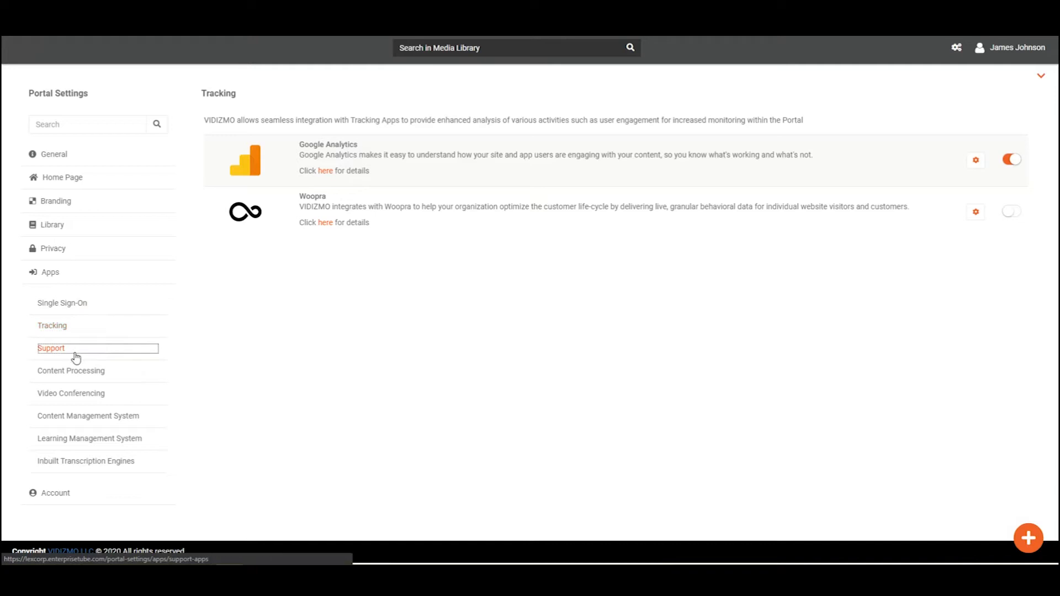
left_click(51, 349)
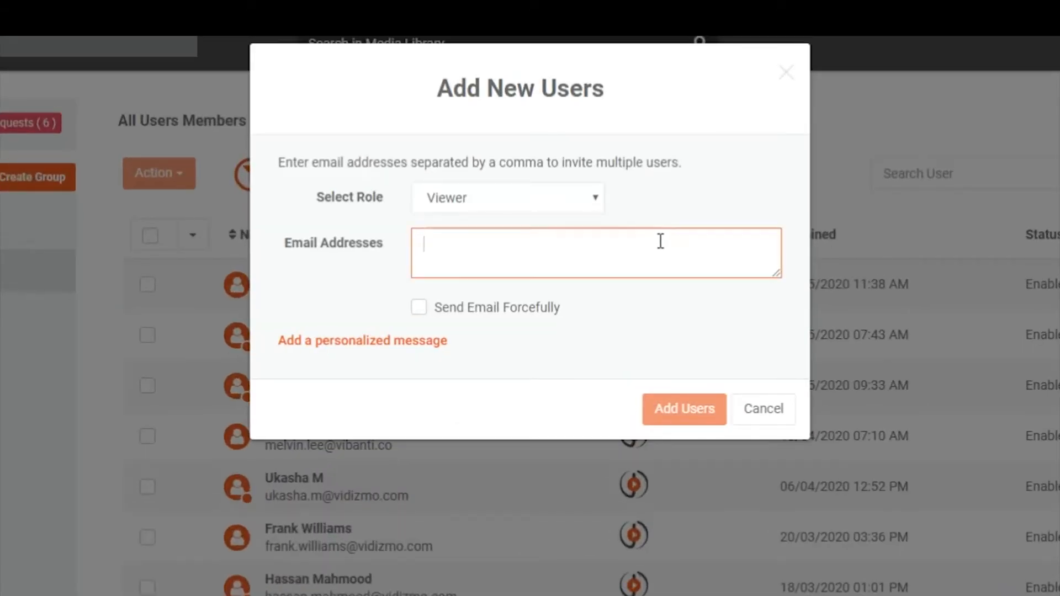
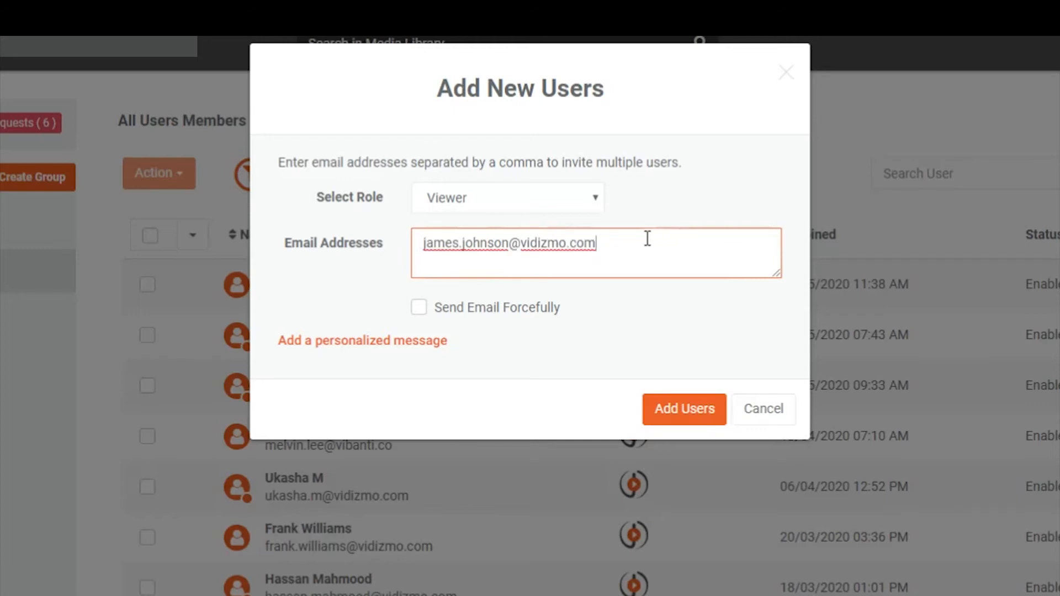
left_click(506, 198)
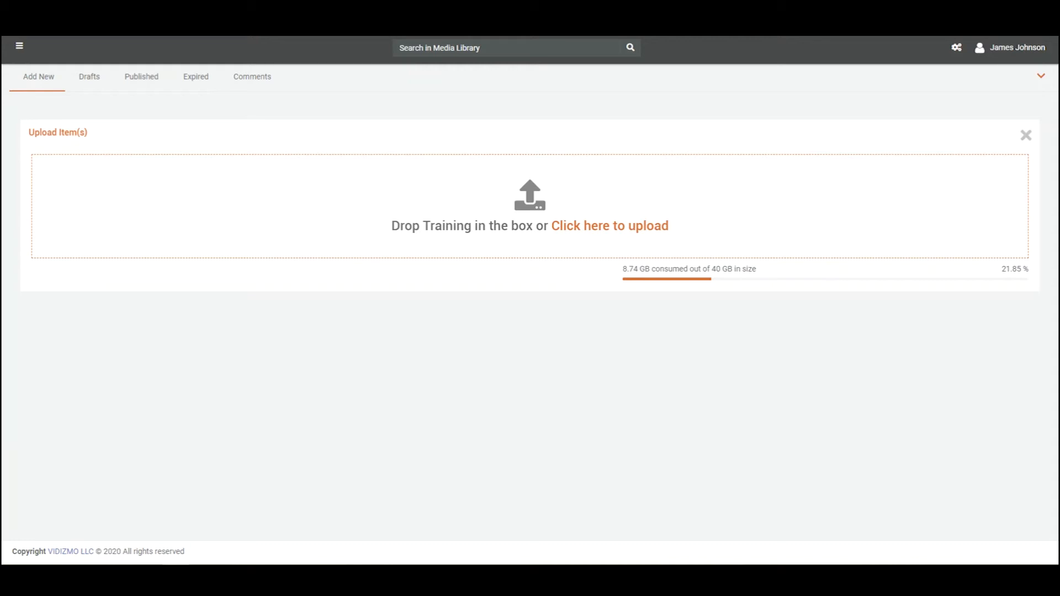
- Pick a training file to upload from the Add New tab
left_click(609, 226)
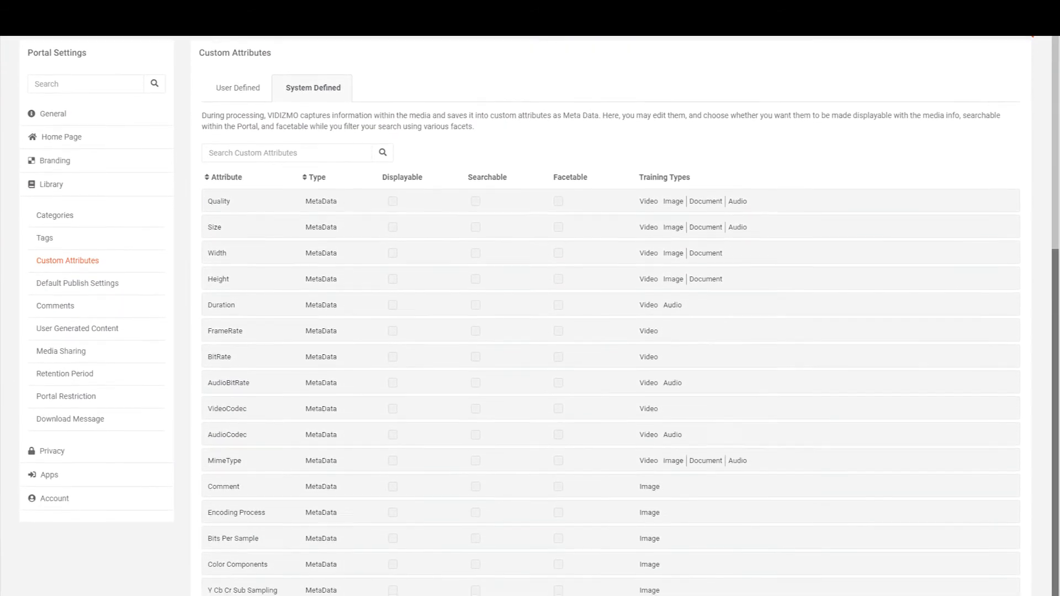
scroll("down", 3)
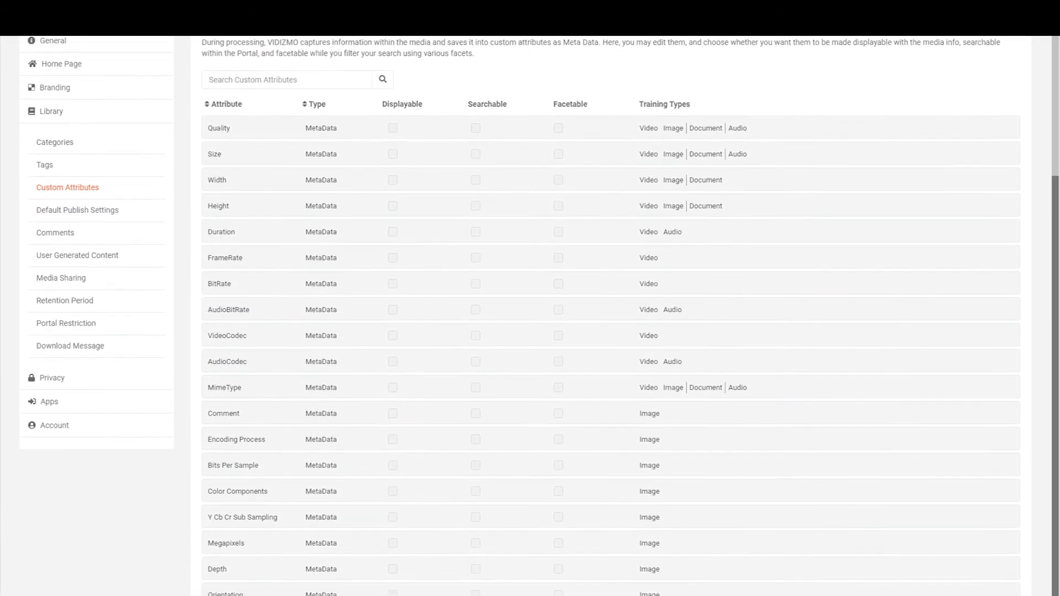
scroll("down", 3)
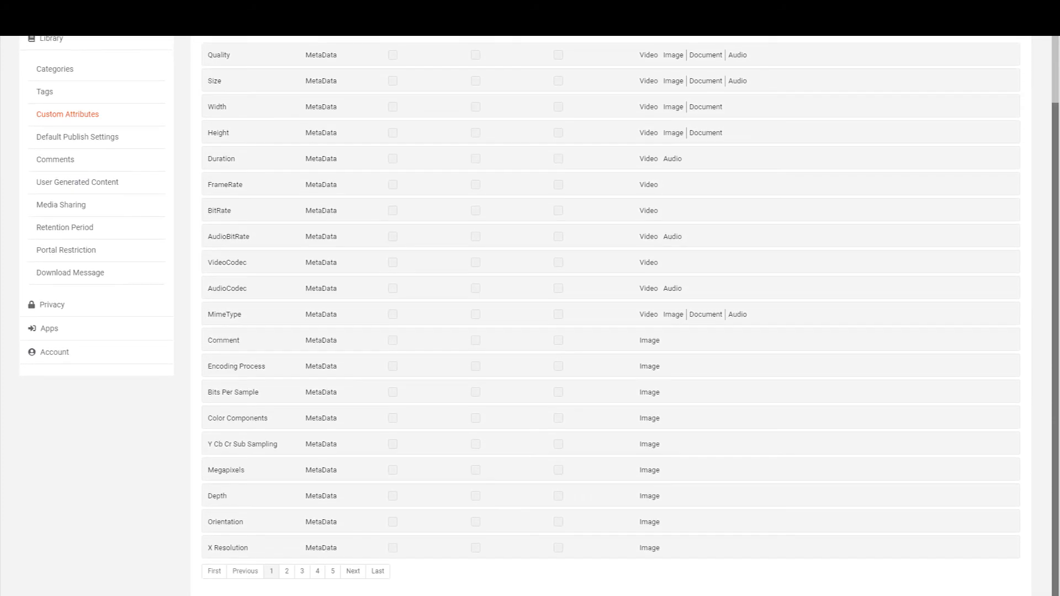
scroll("down", 3)
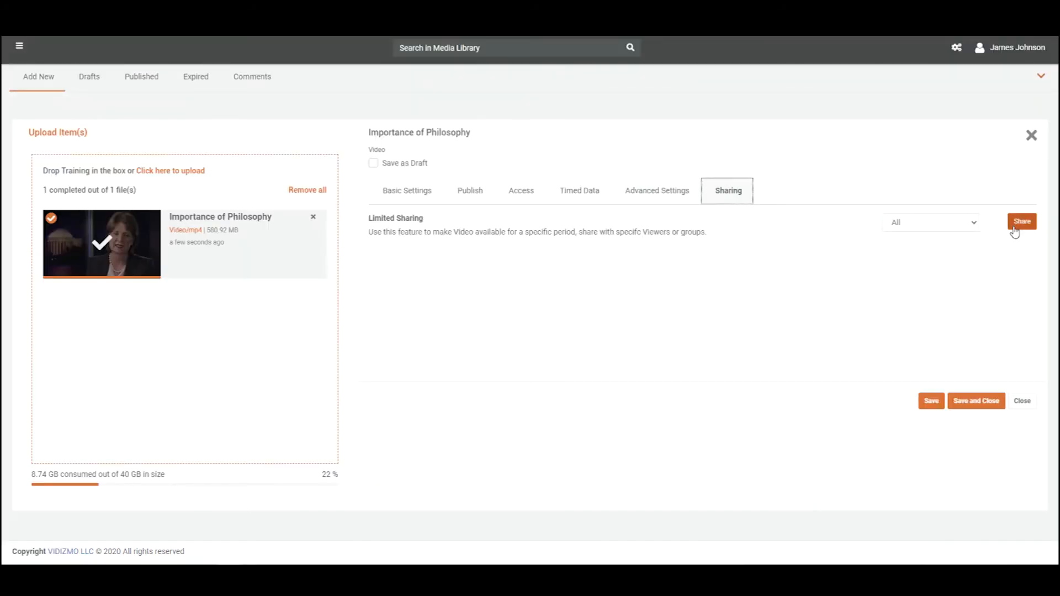
- Open the Limited Share dialog for 'Importance of Philosophy' and close it
left_click(1021, 221)
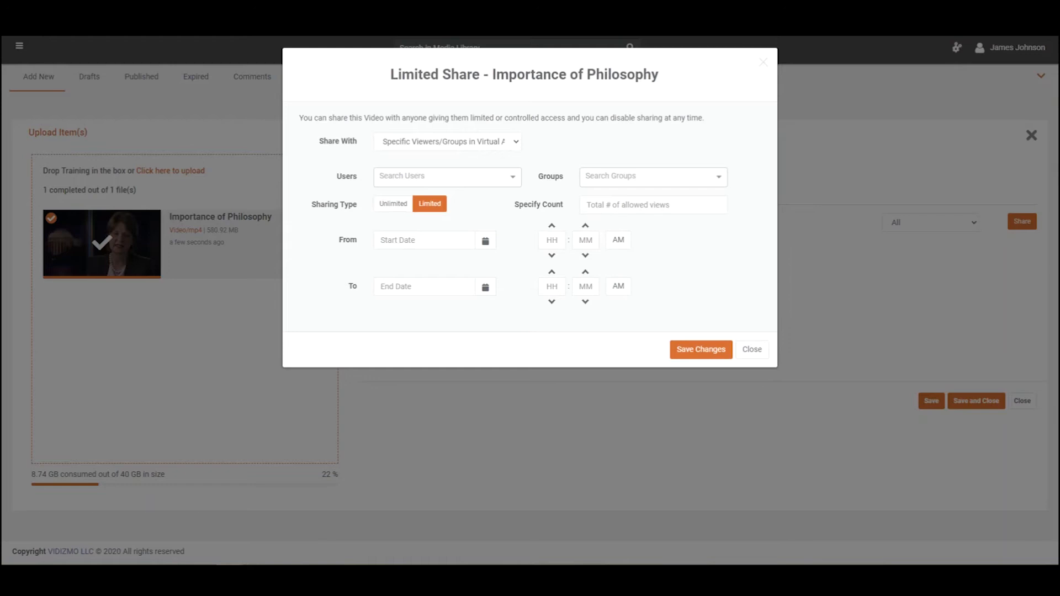
left_click(751, 349)
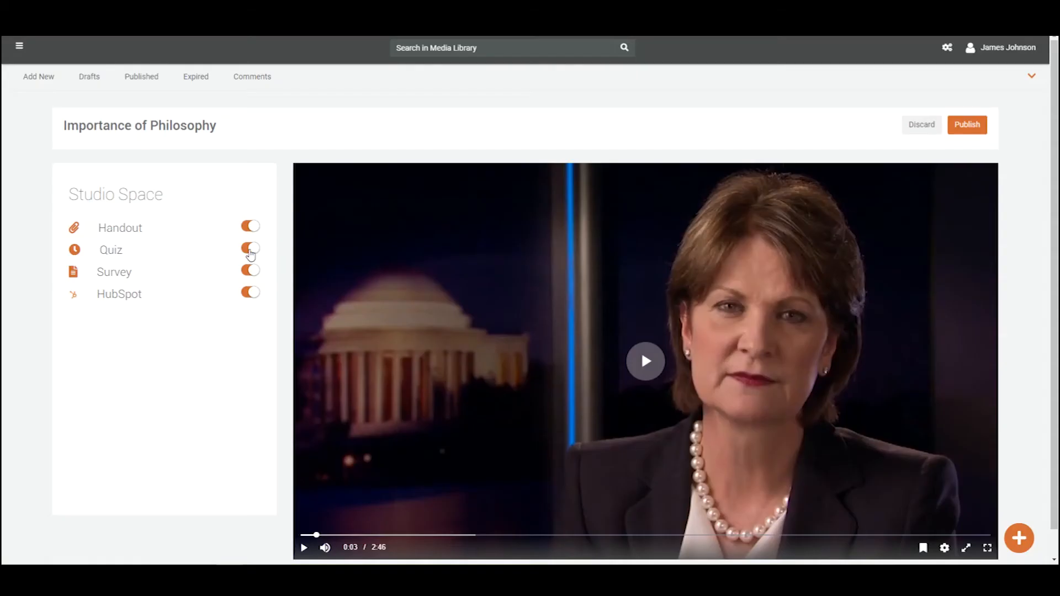
- Toggle Quiz and Survey back on, then publish 'Importance of Philosophy'
left_click(251, 249)
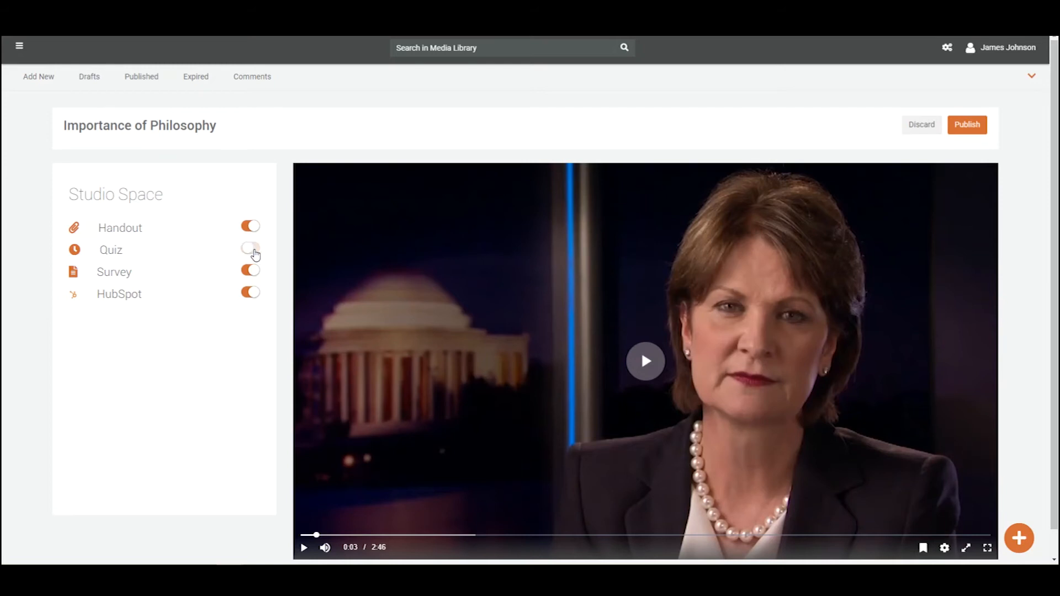
left_click(250, 248)
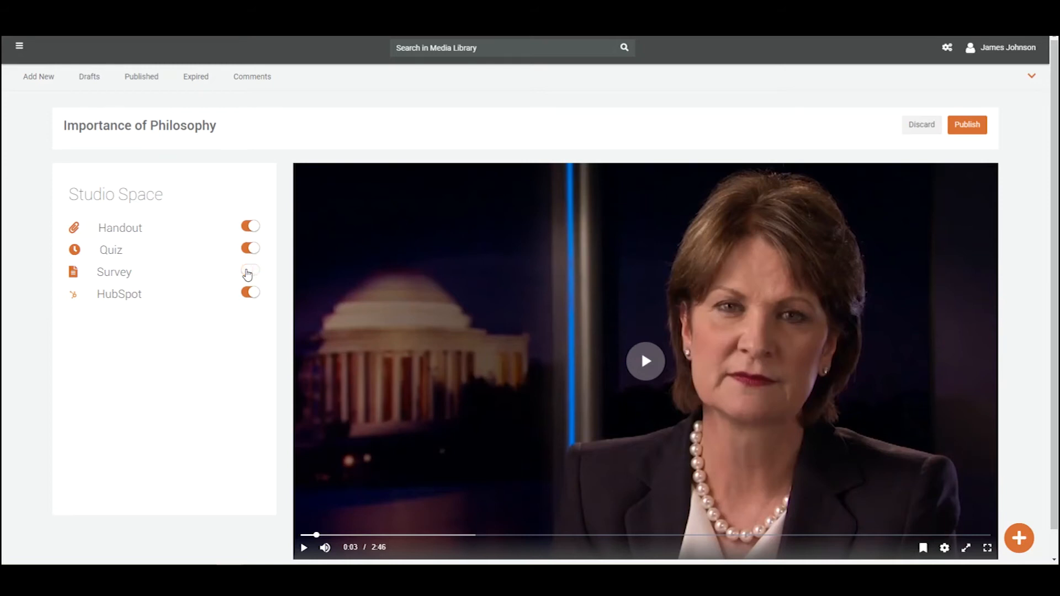
left_click(250, 272)
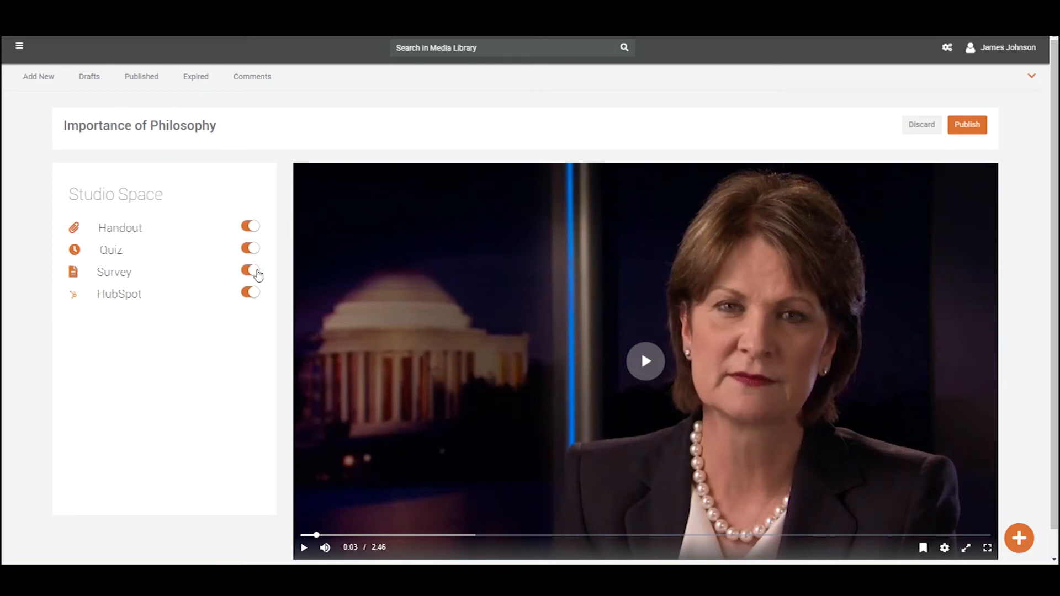
left_click(251, 227)
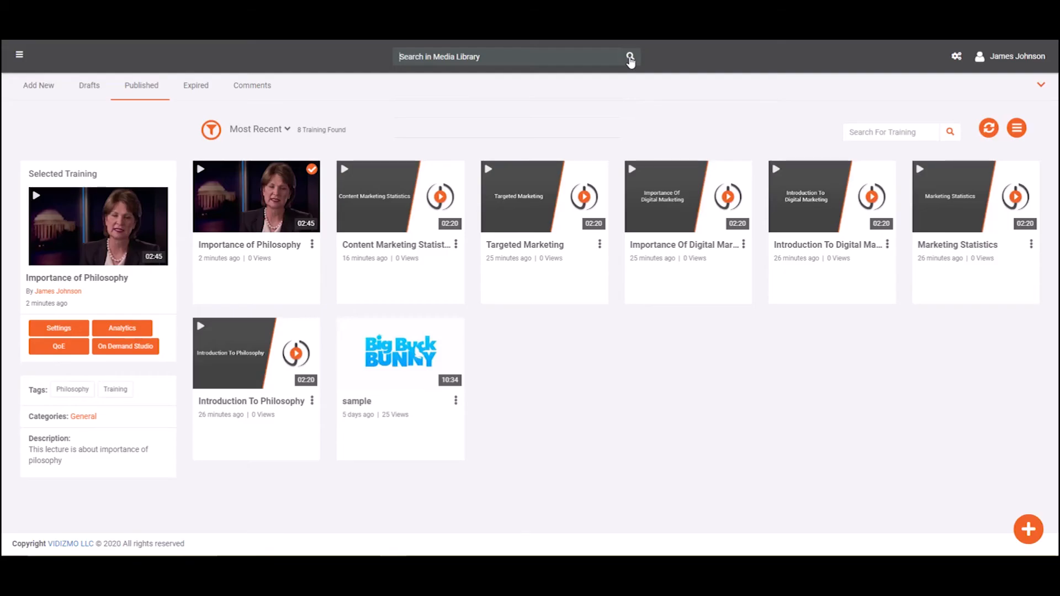
- Search the media library for 'philosop'
type("philosop")
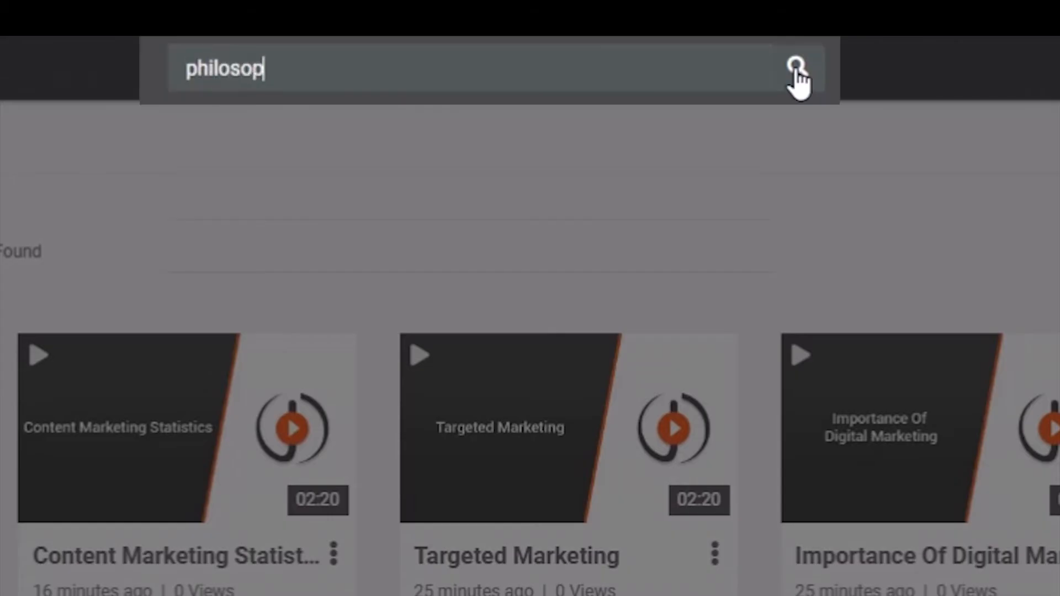
left_click(800, 69)
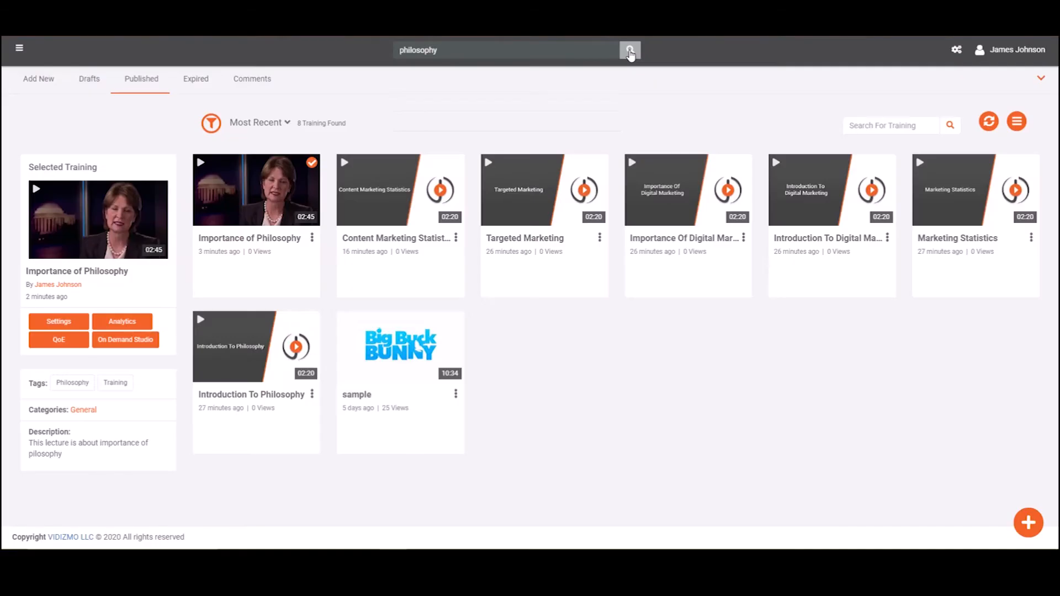
left_click(630, 49)
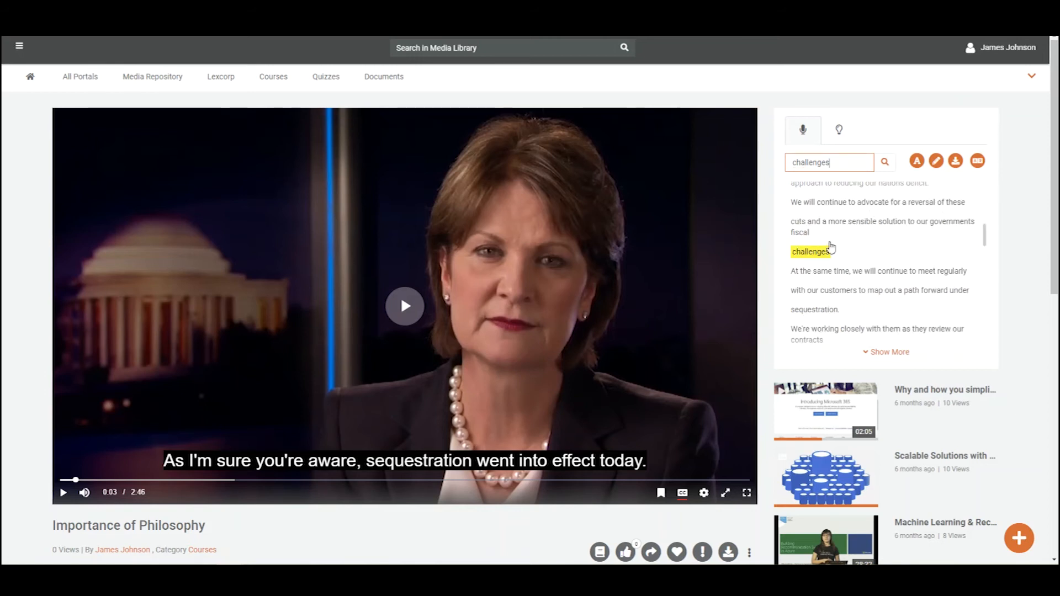
- Seek the video to the transcript result for 'challenges'
left_click(818, 252)
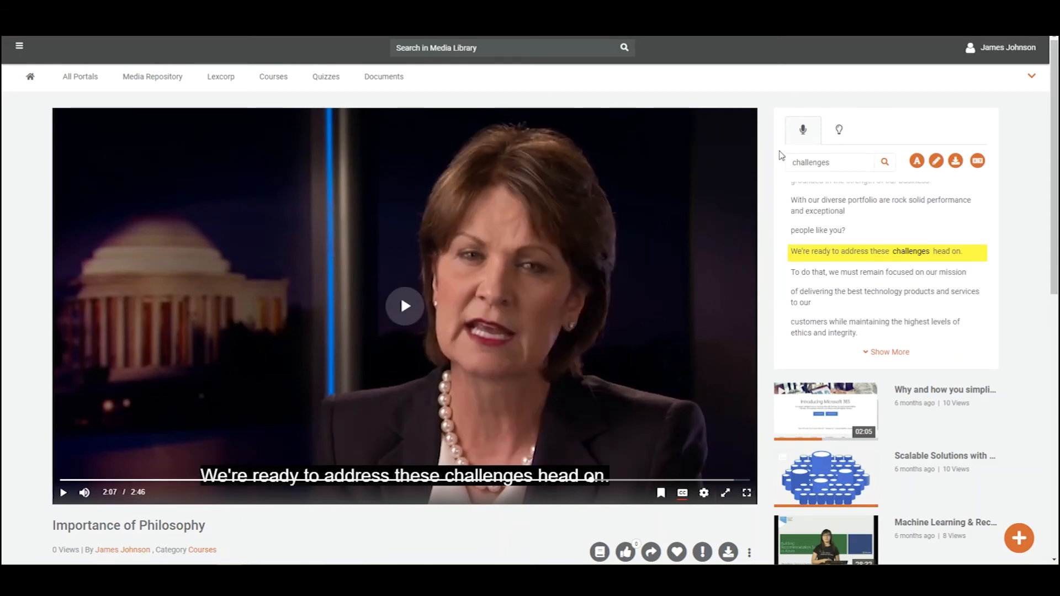
left_click(838, 130)
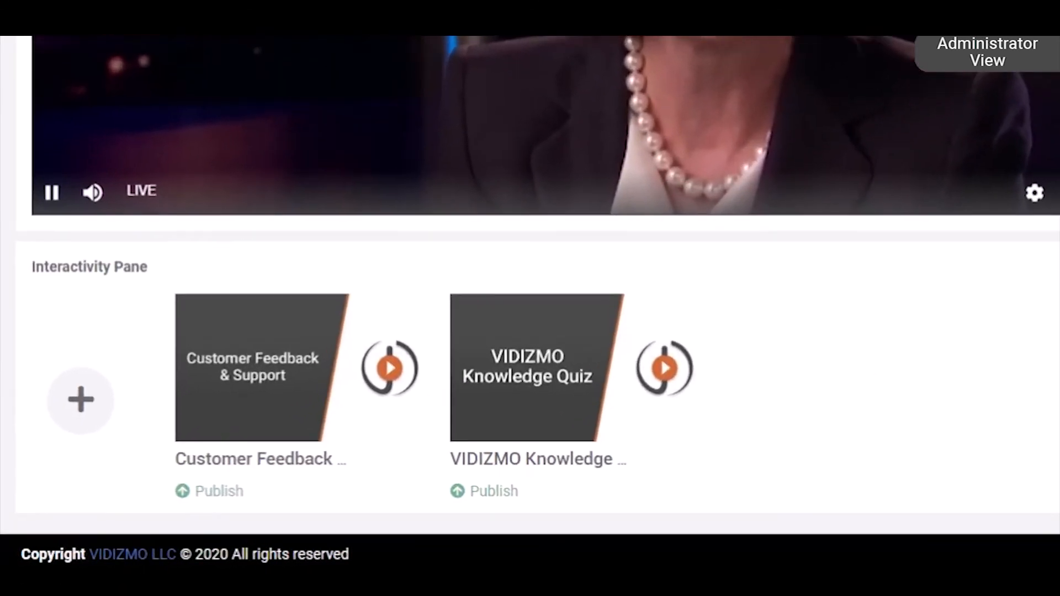
- Publish a survey or quiz item from the live Interactivity Pane
left_click(80, 399)
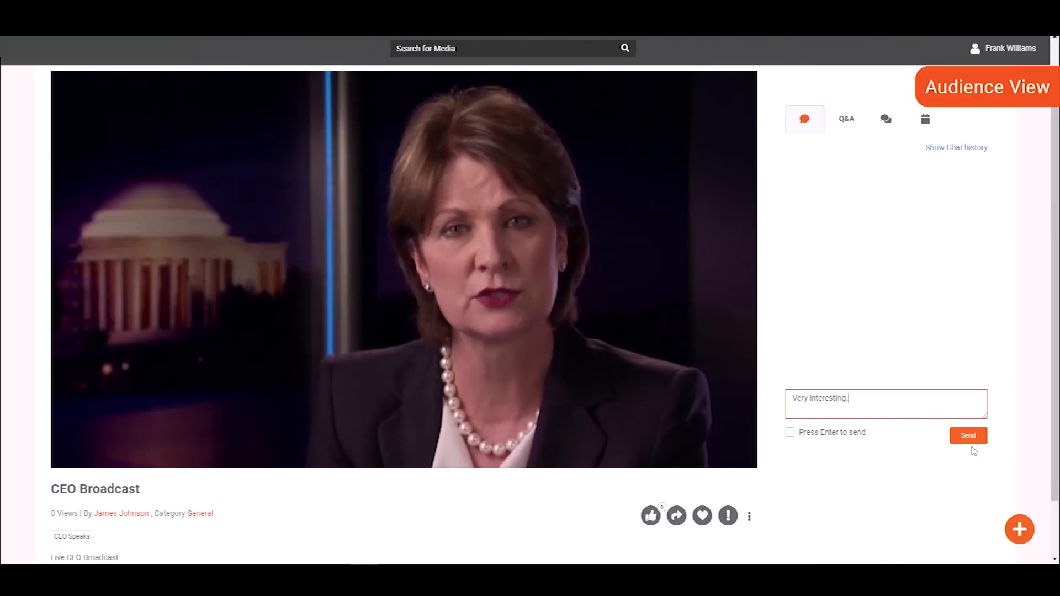
- Send 'Very interesting' in the CEO Broadcast chat
left_click(968, 434)
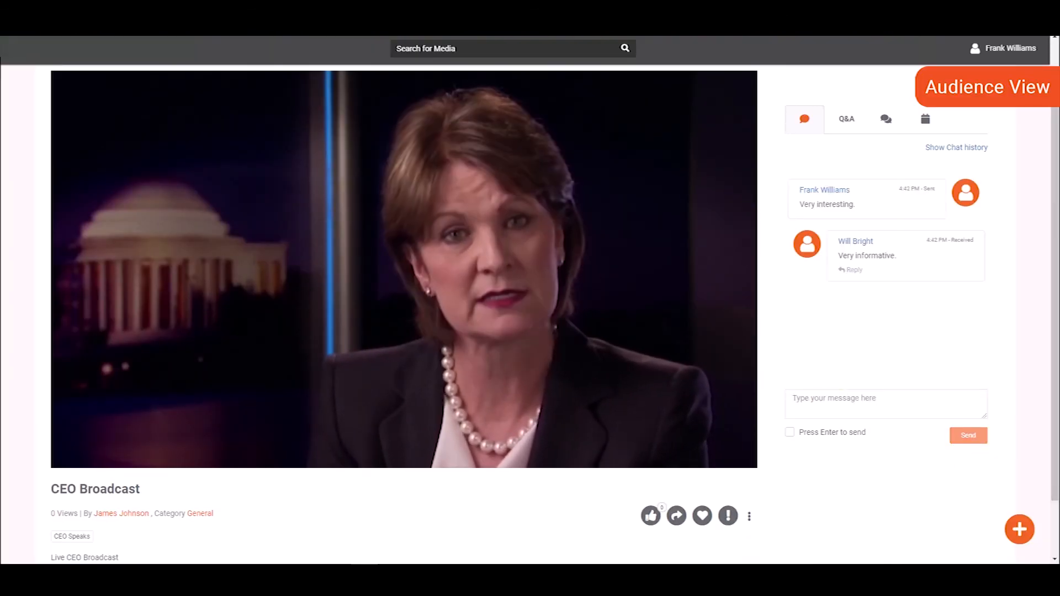